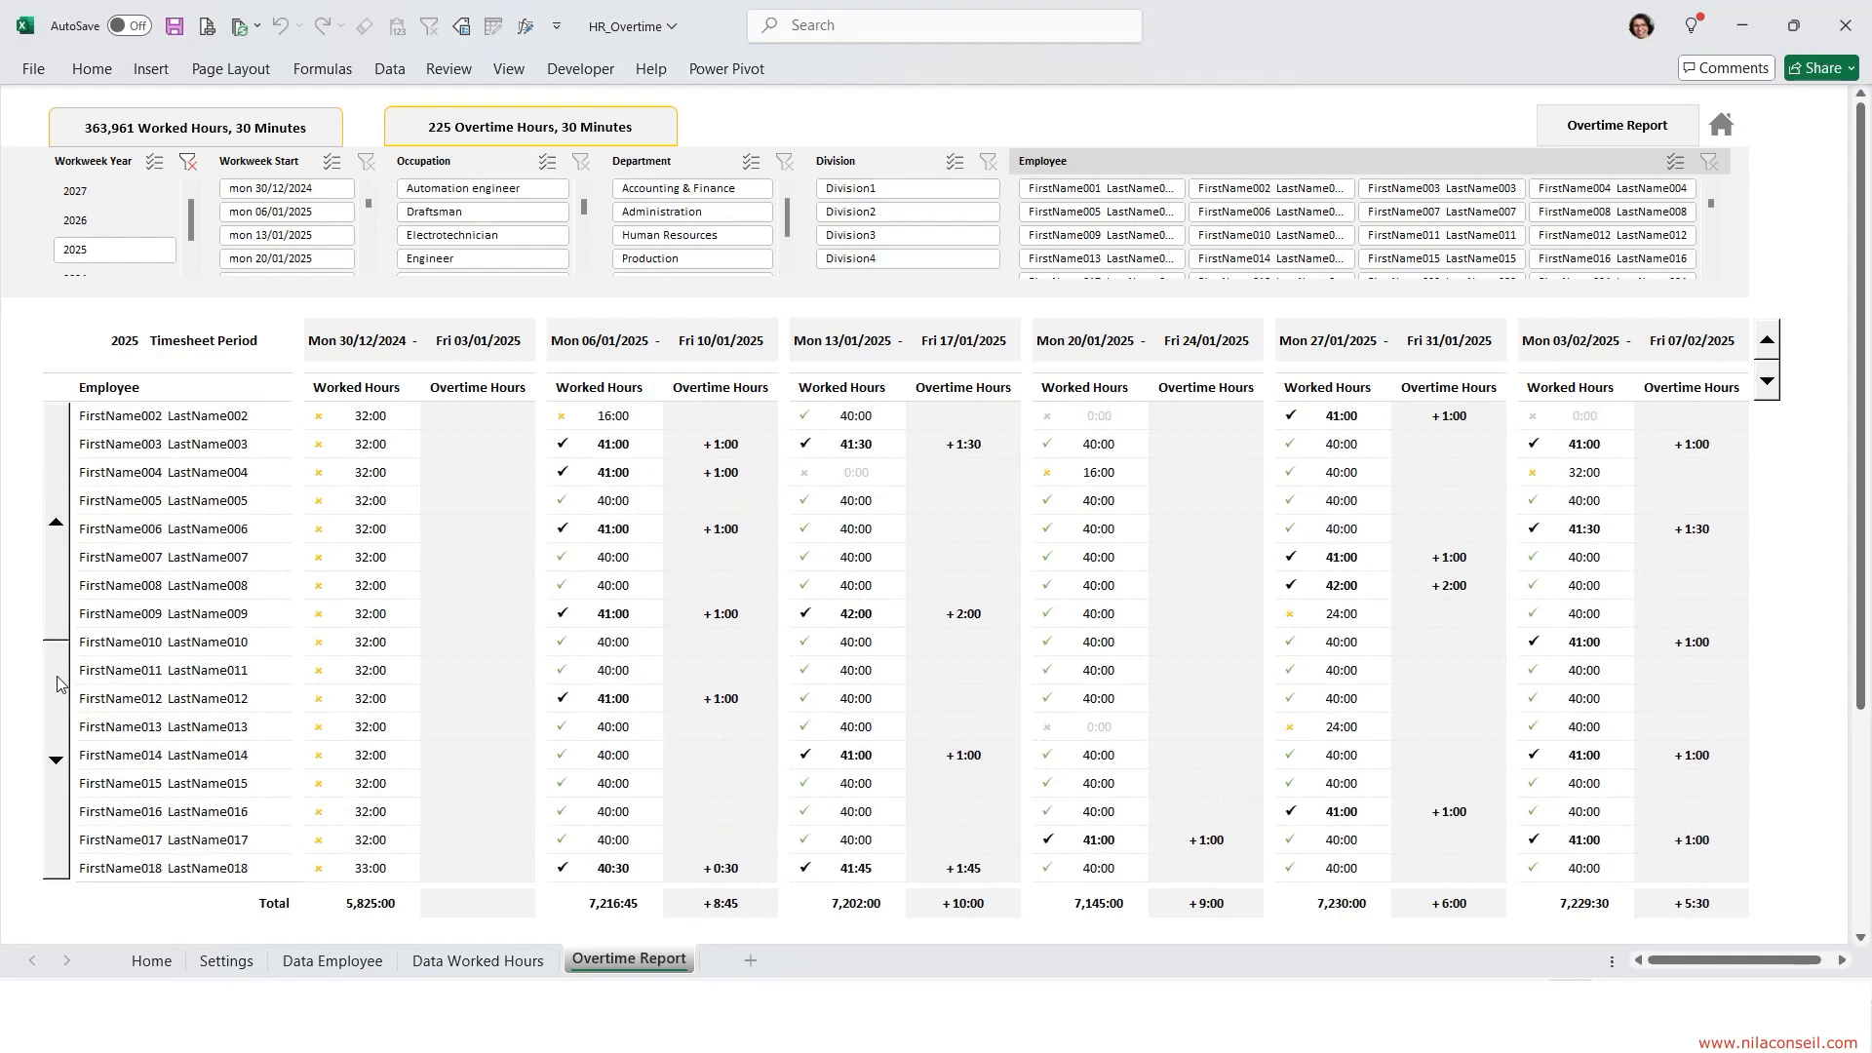
Scroll the Overtime Report's employee list back to the first employee.
click(1267, 234)
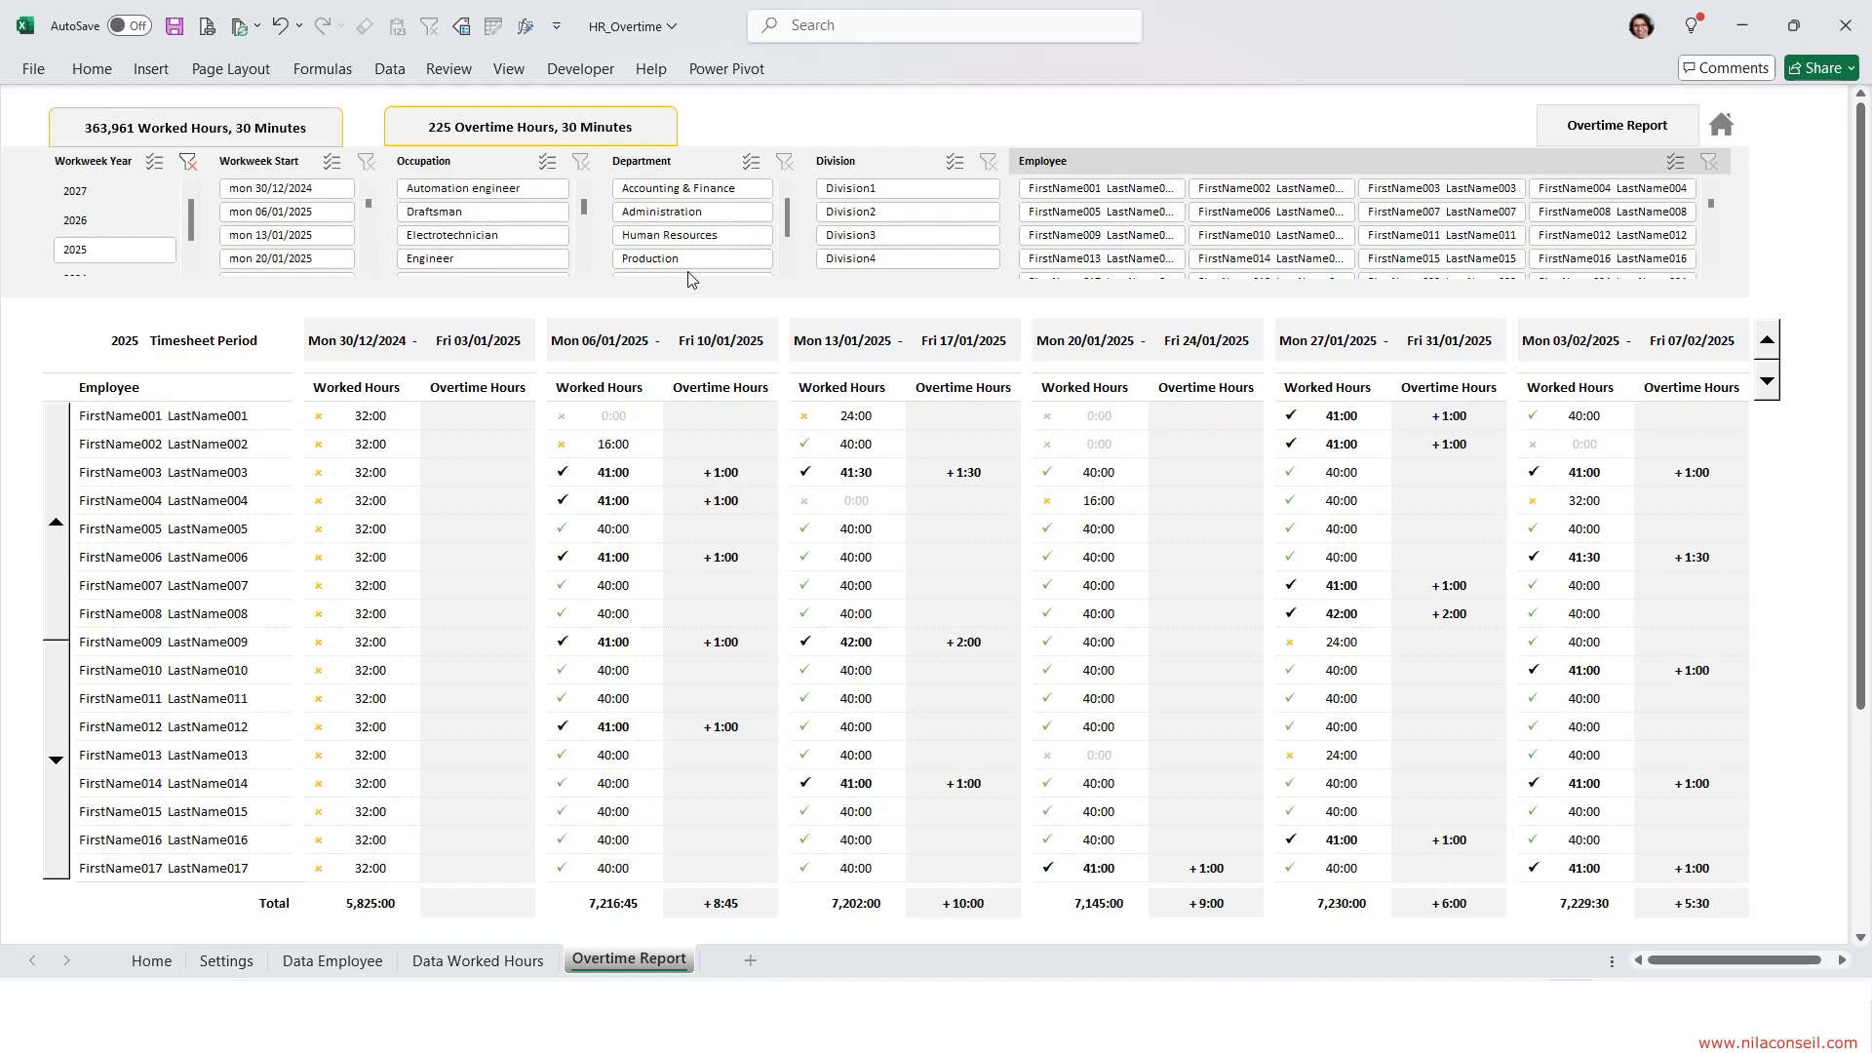
click(850, 187)
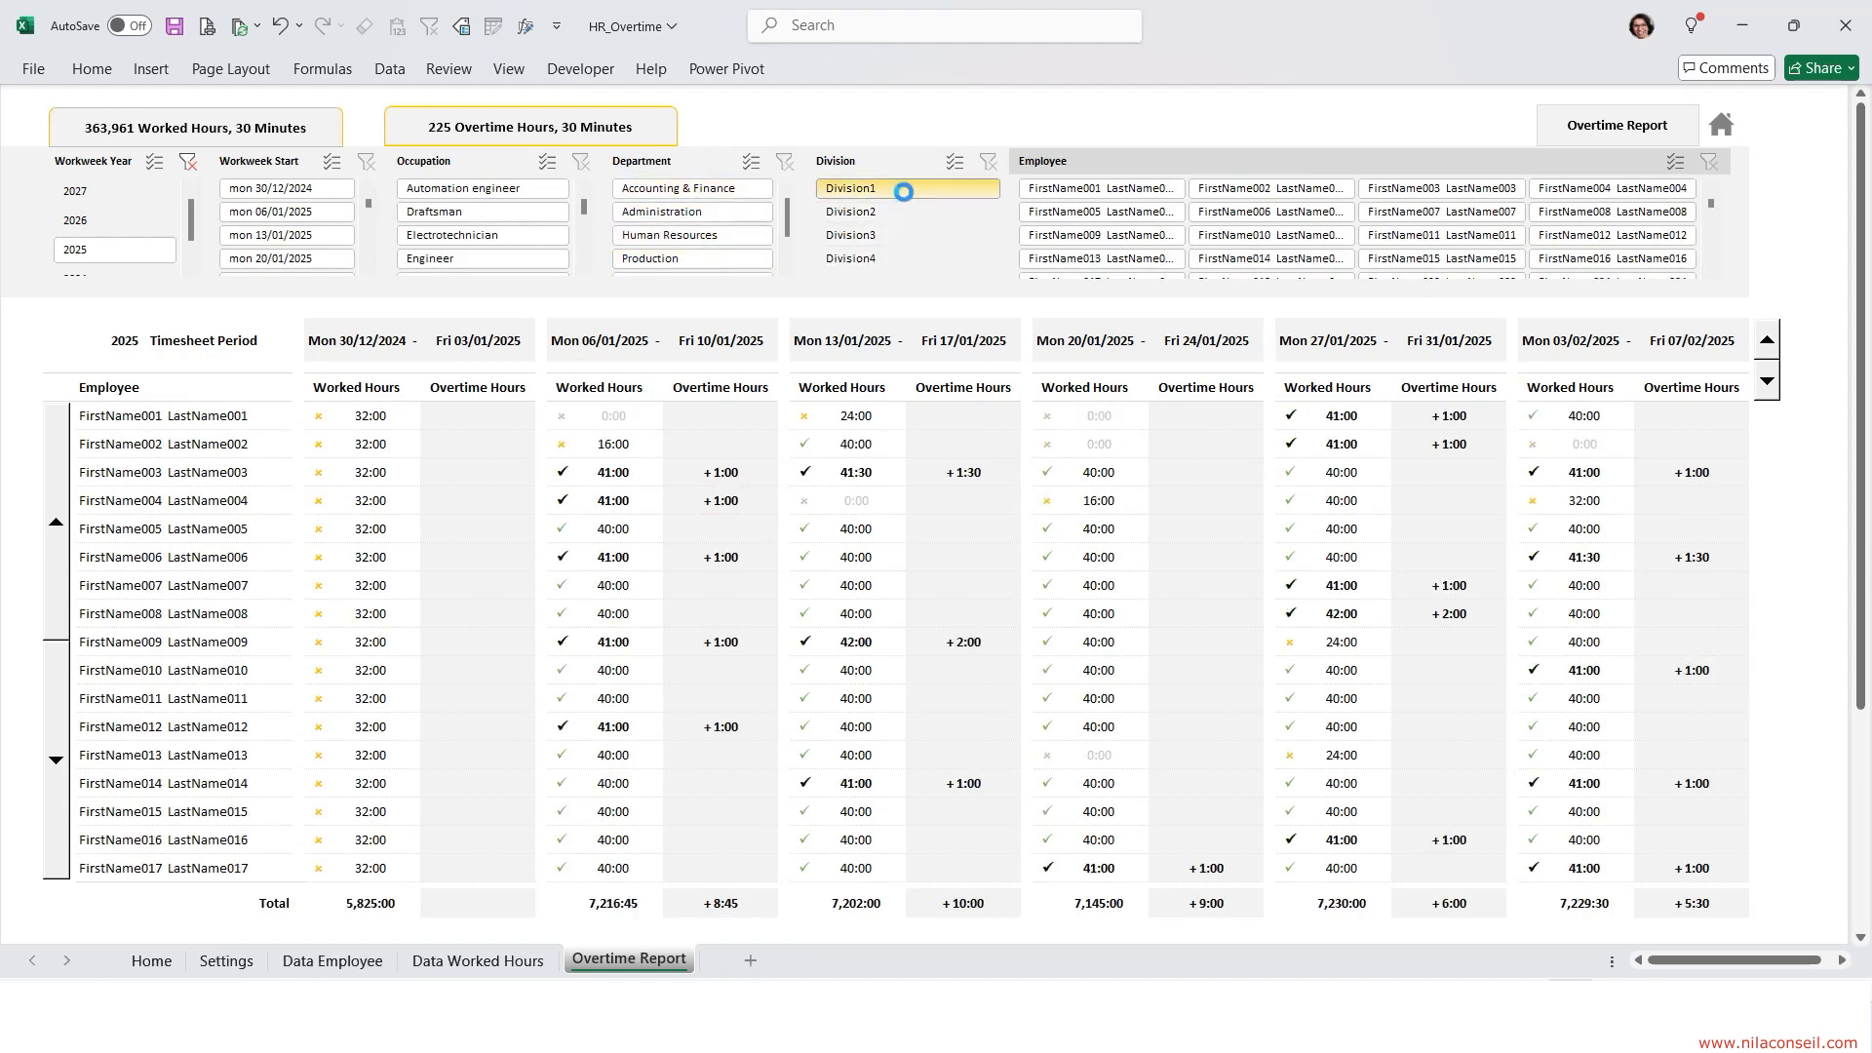
Visit the Settings, Employee Data and Worked Hours Data sheets, then return to the Overtime Report.
click(226, 959)
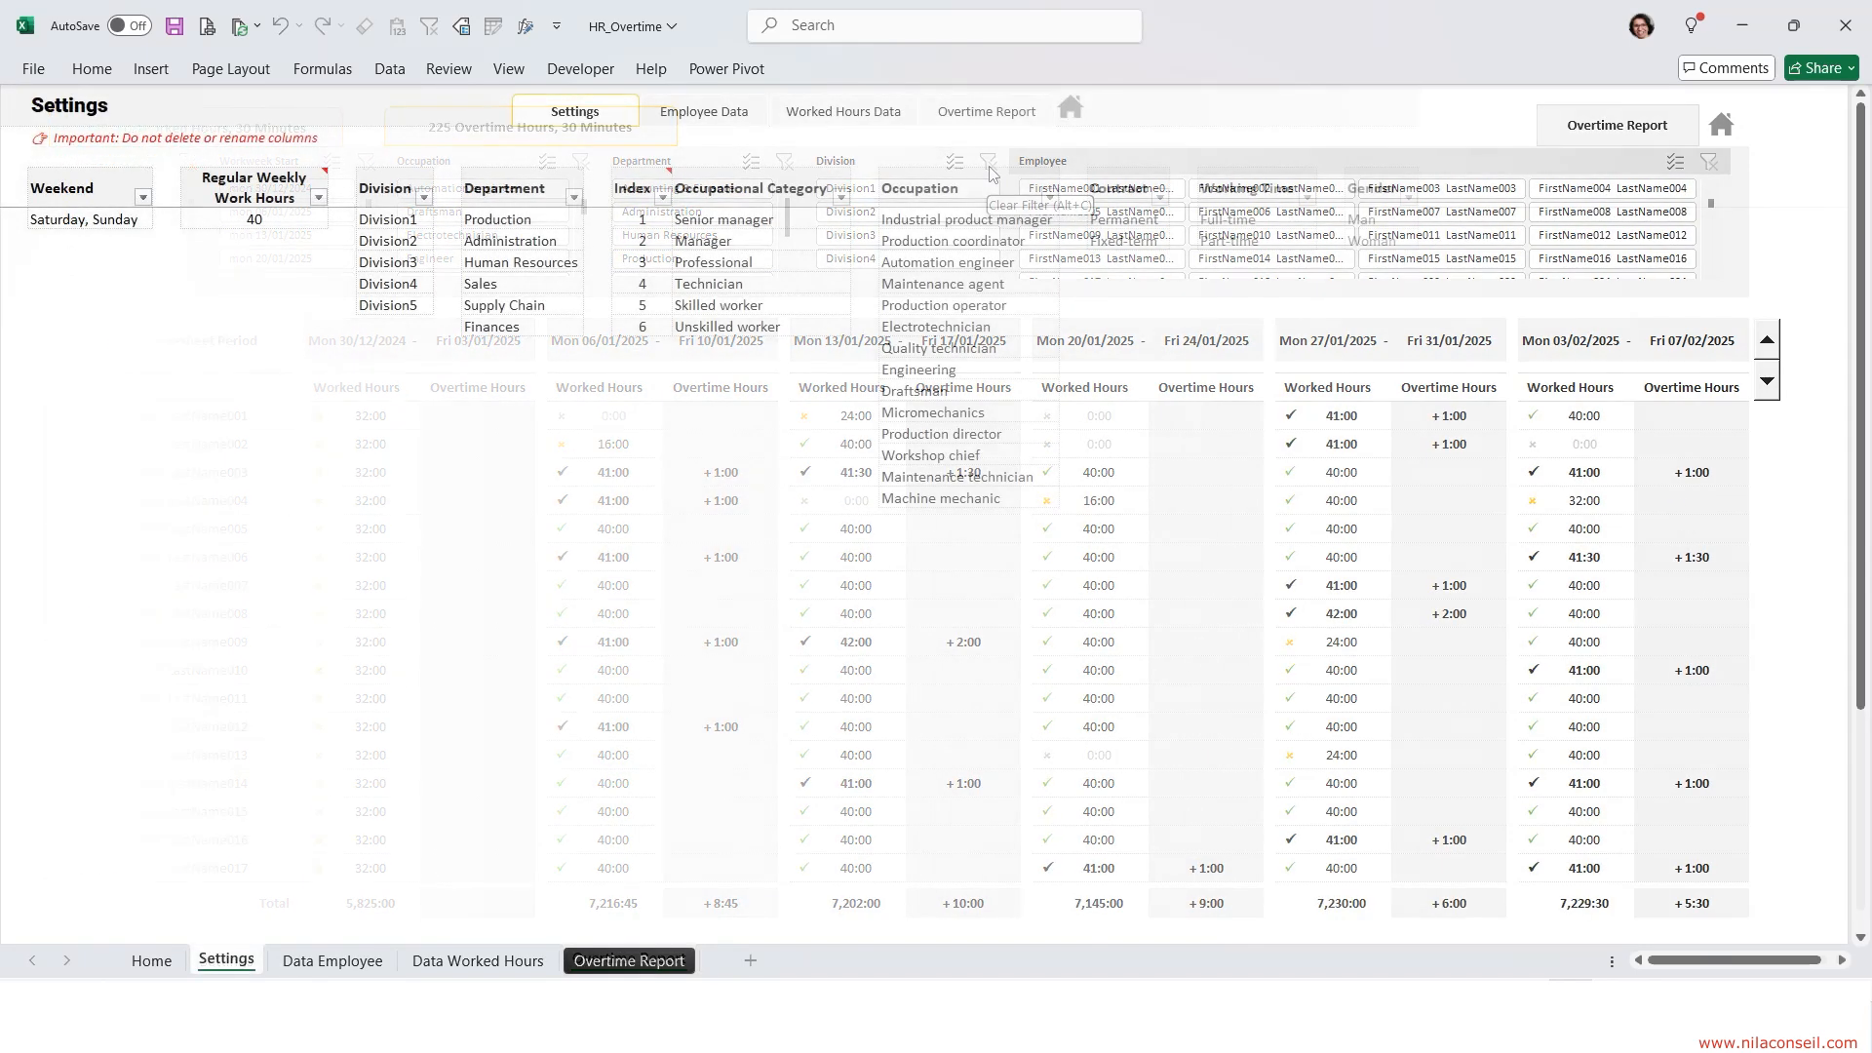
click(574, 112)
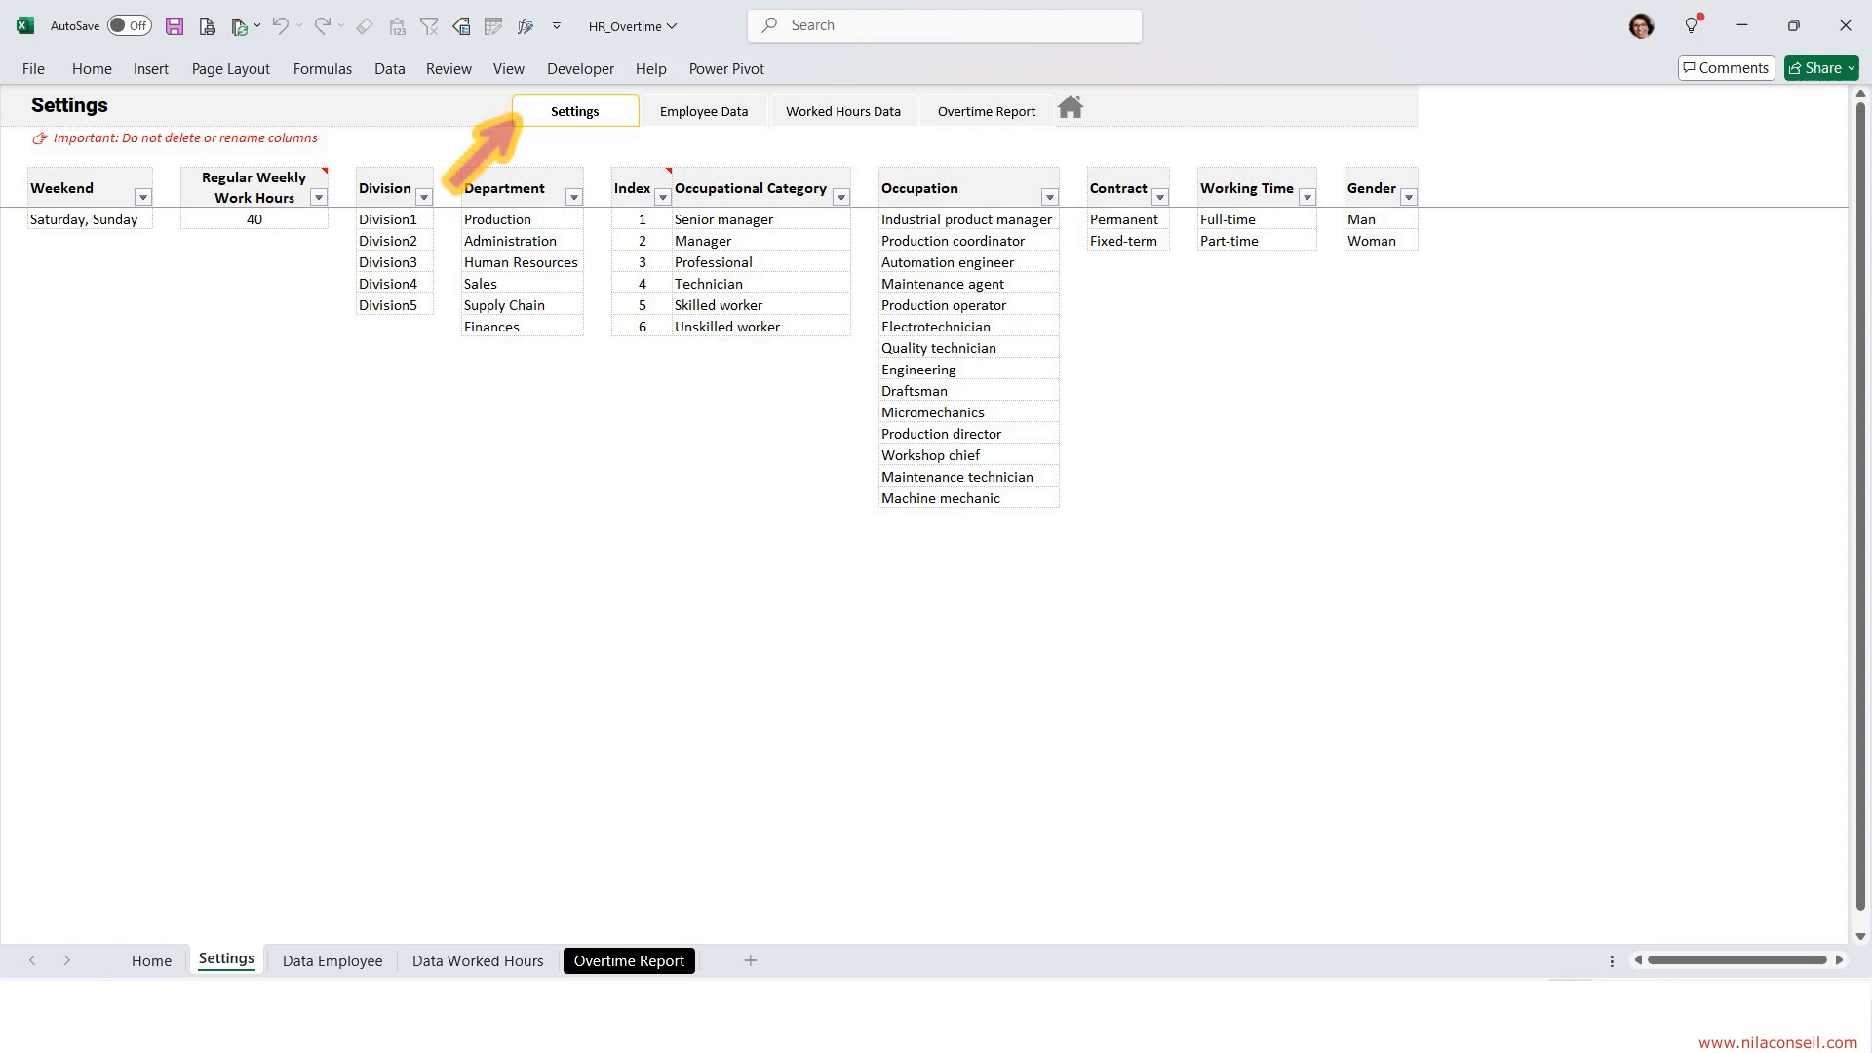
click(740, 111)
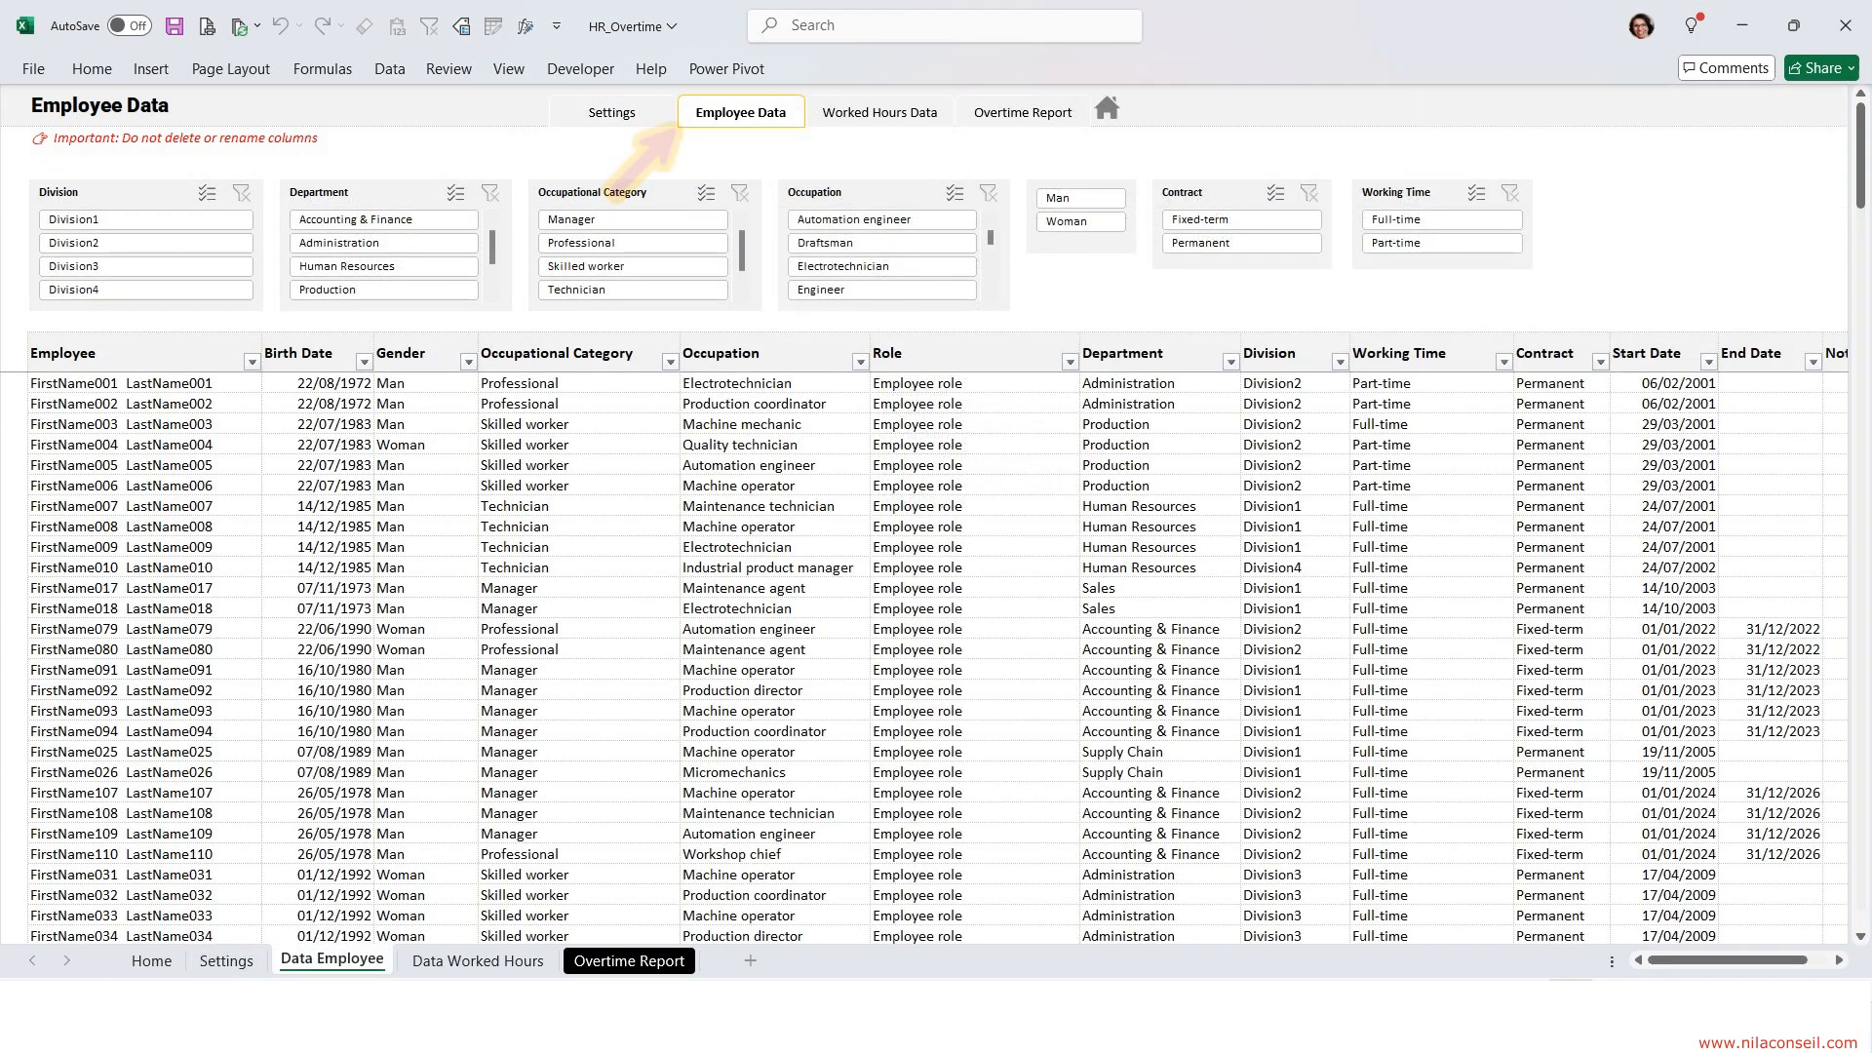
click(877, 111)
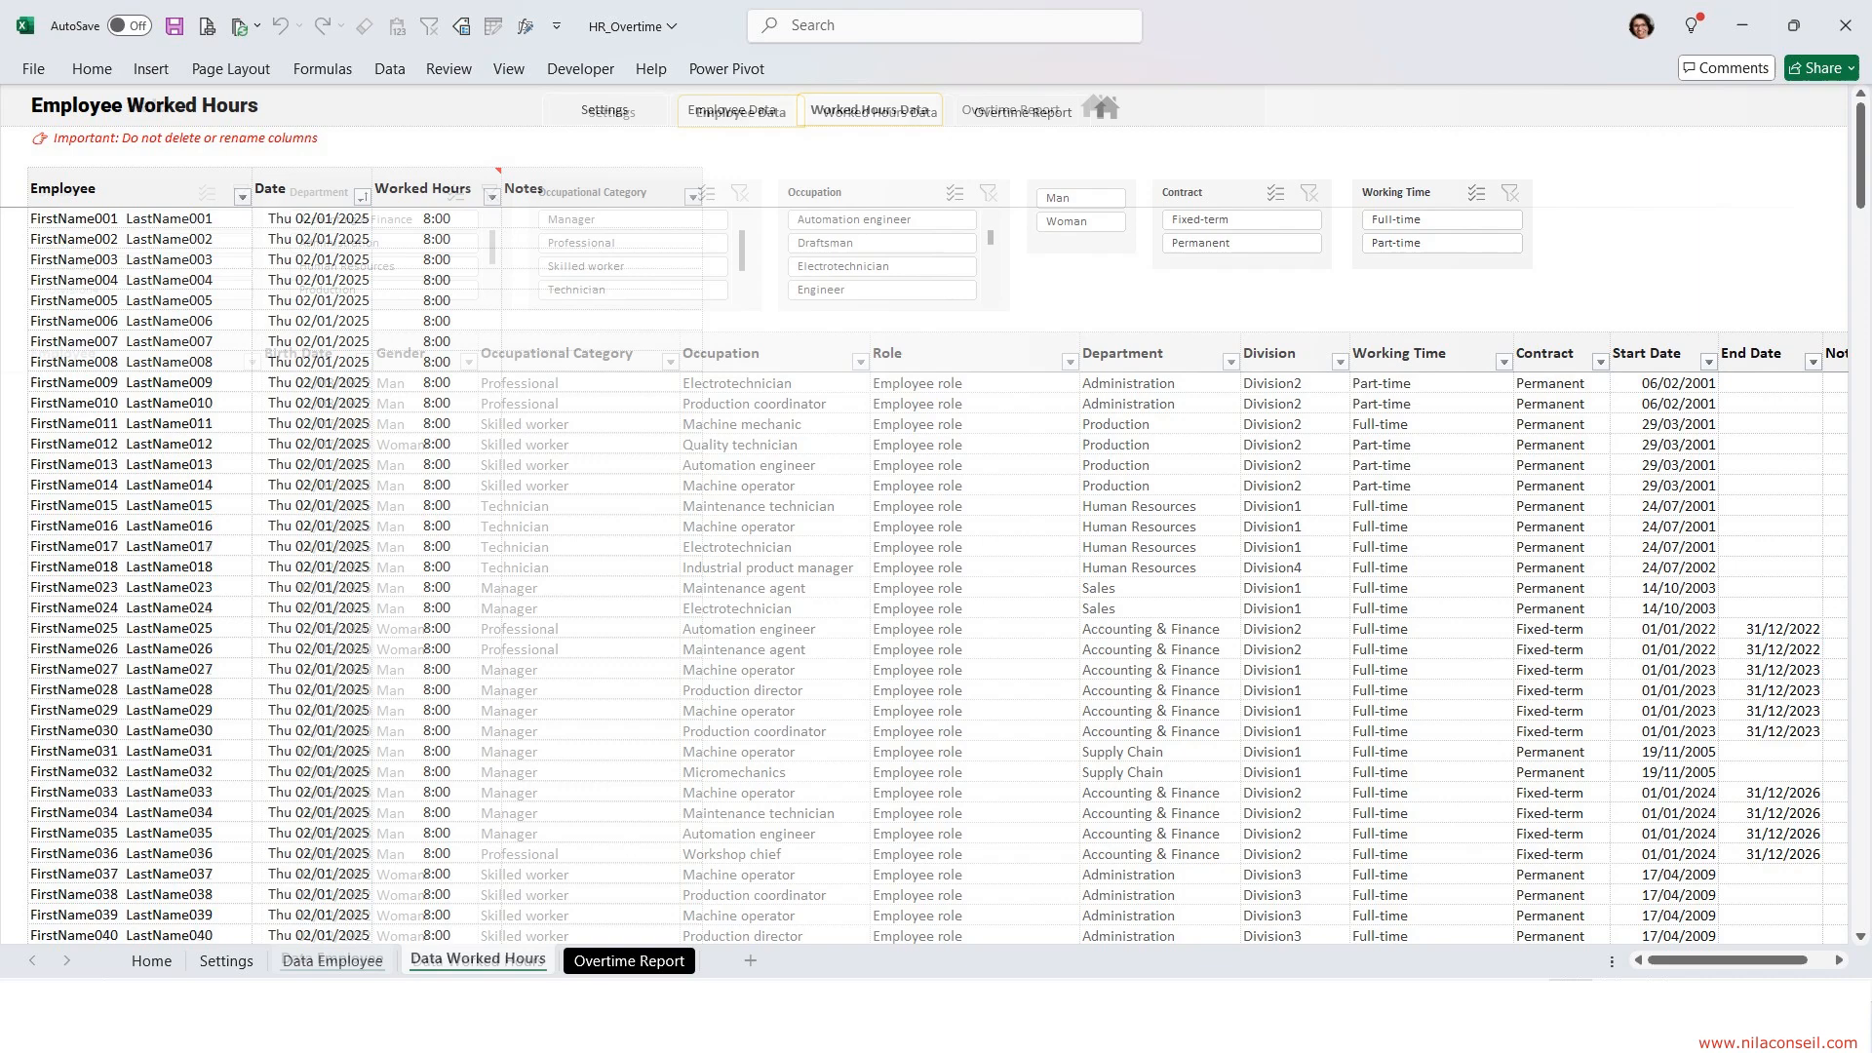
click(870, 109)
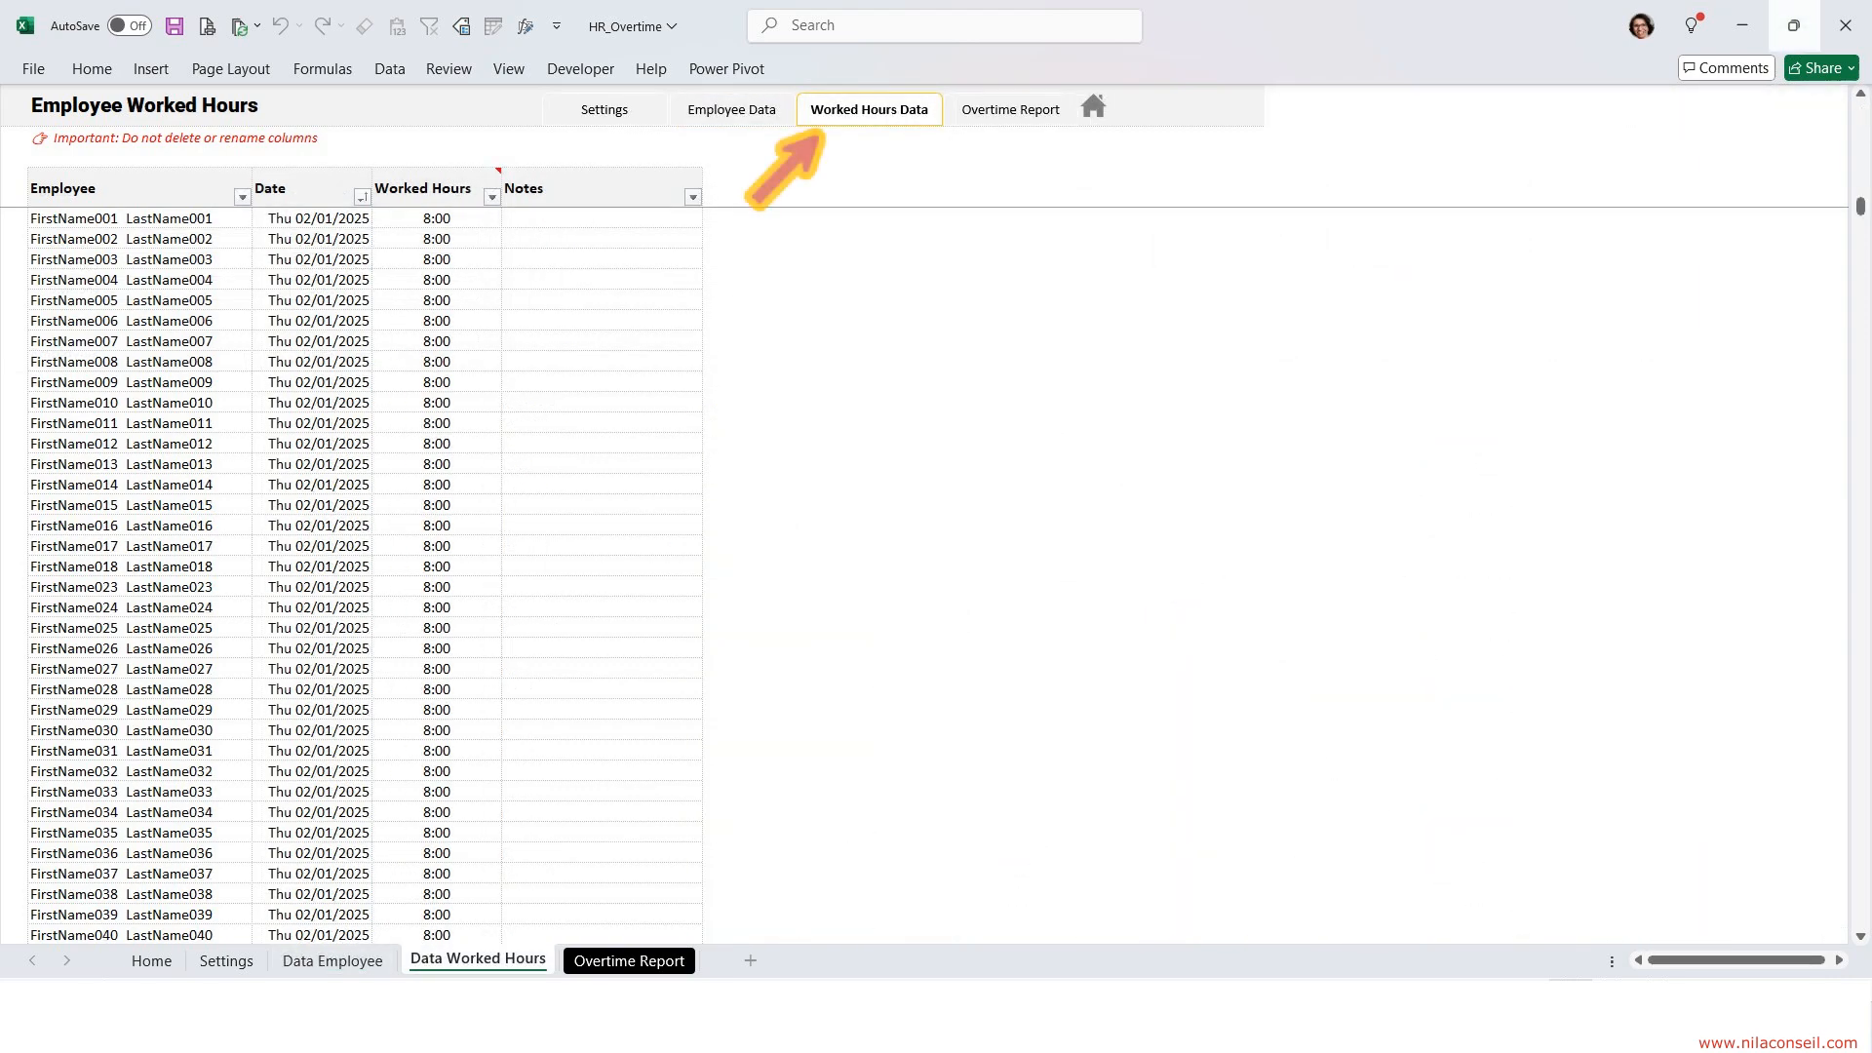
click(628, 959)
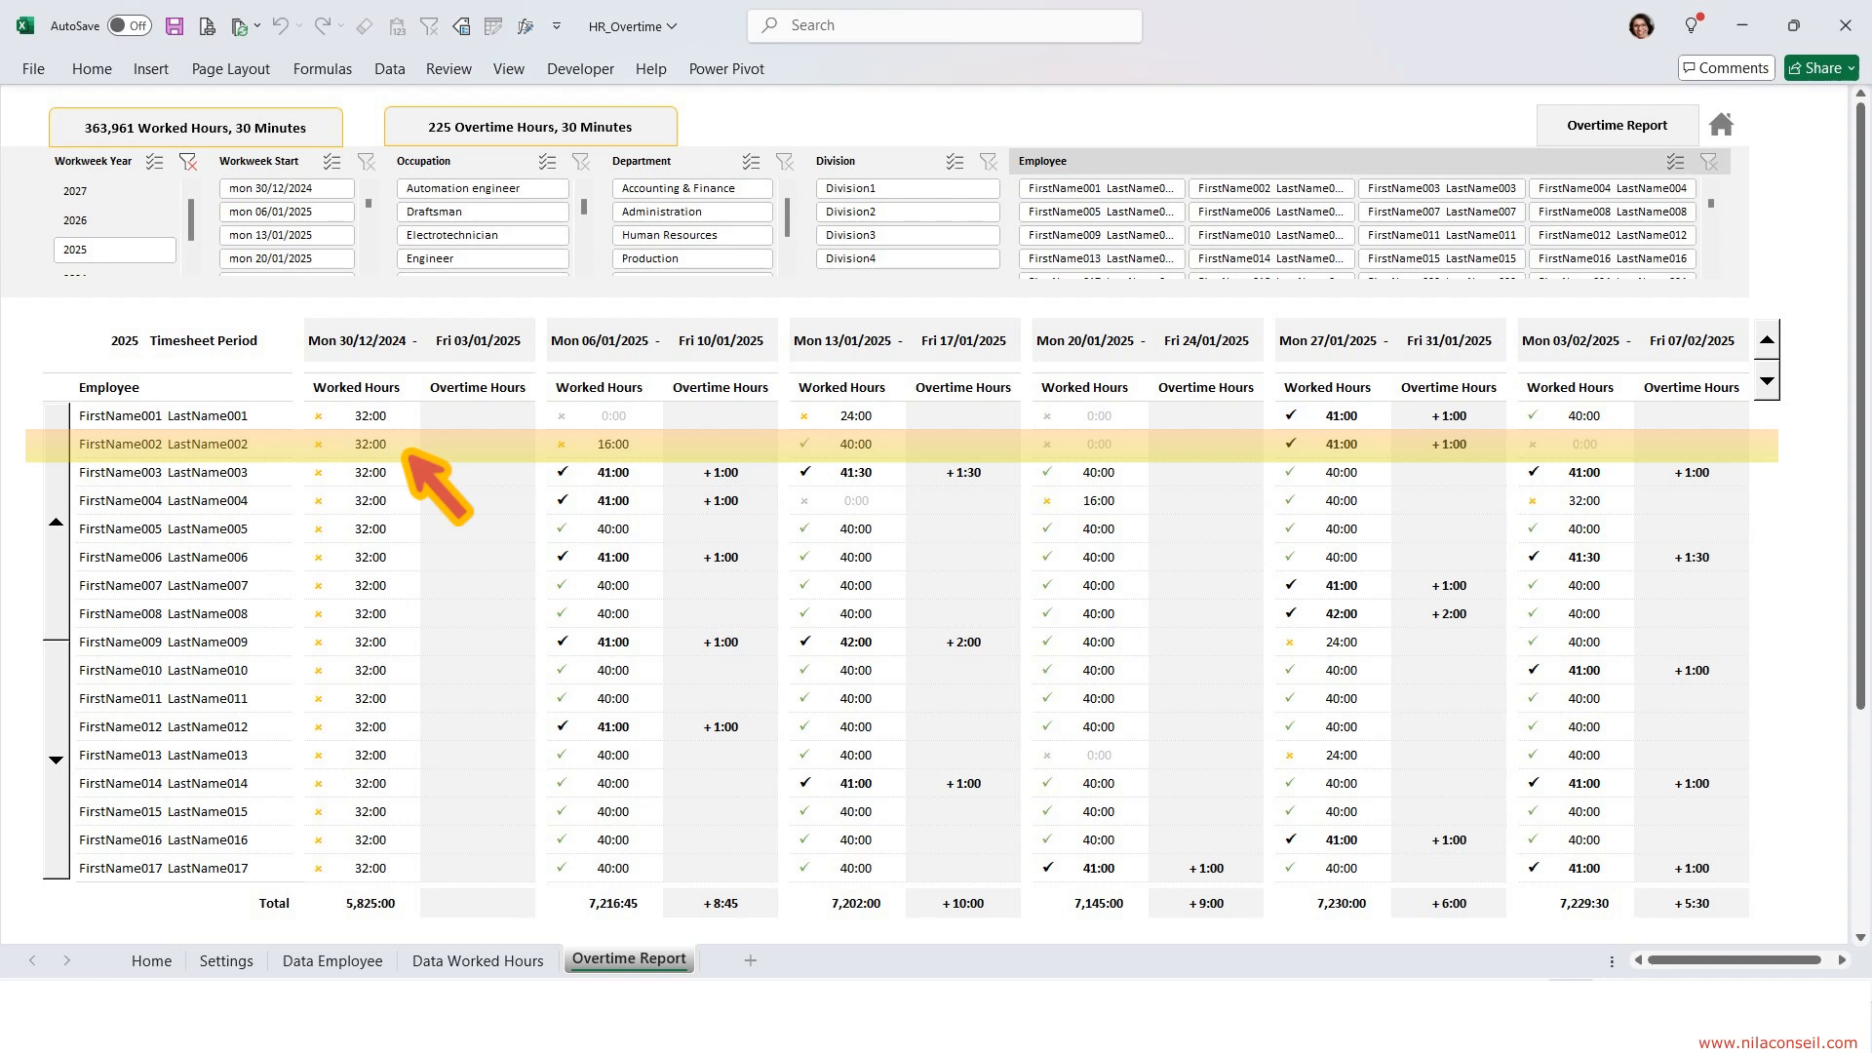
mouse_move(704, 484)
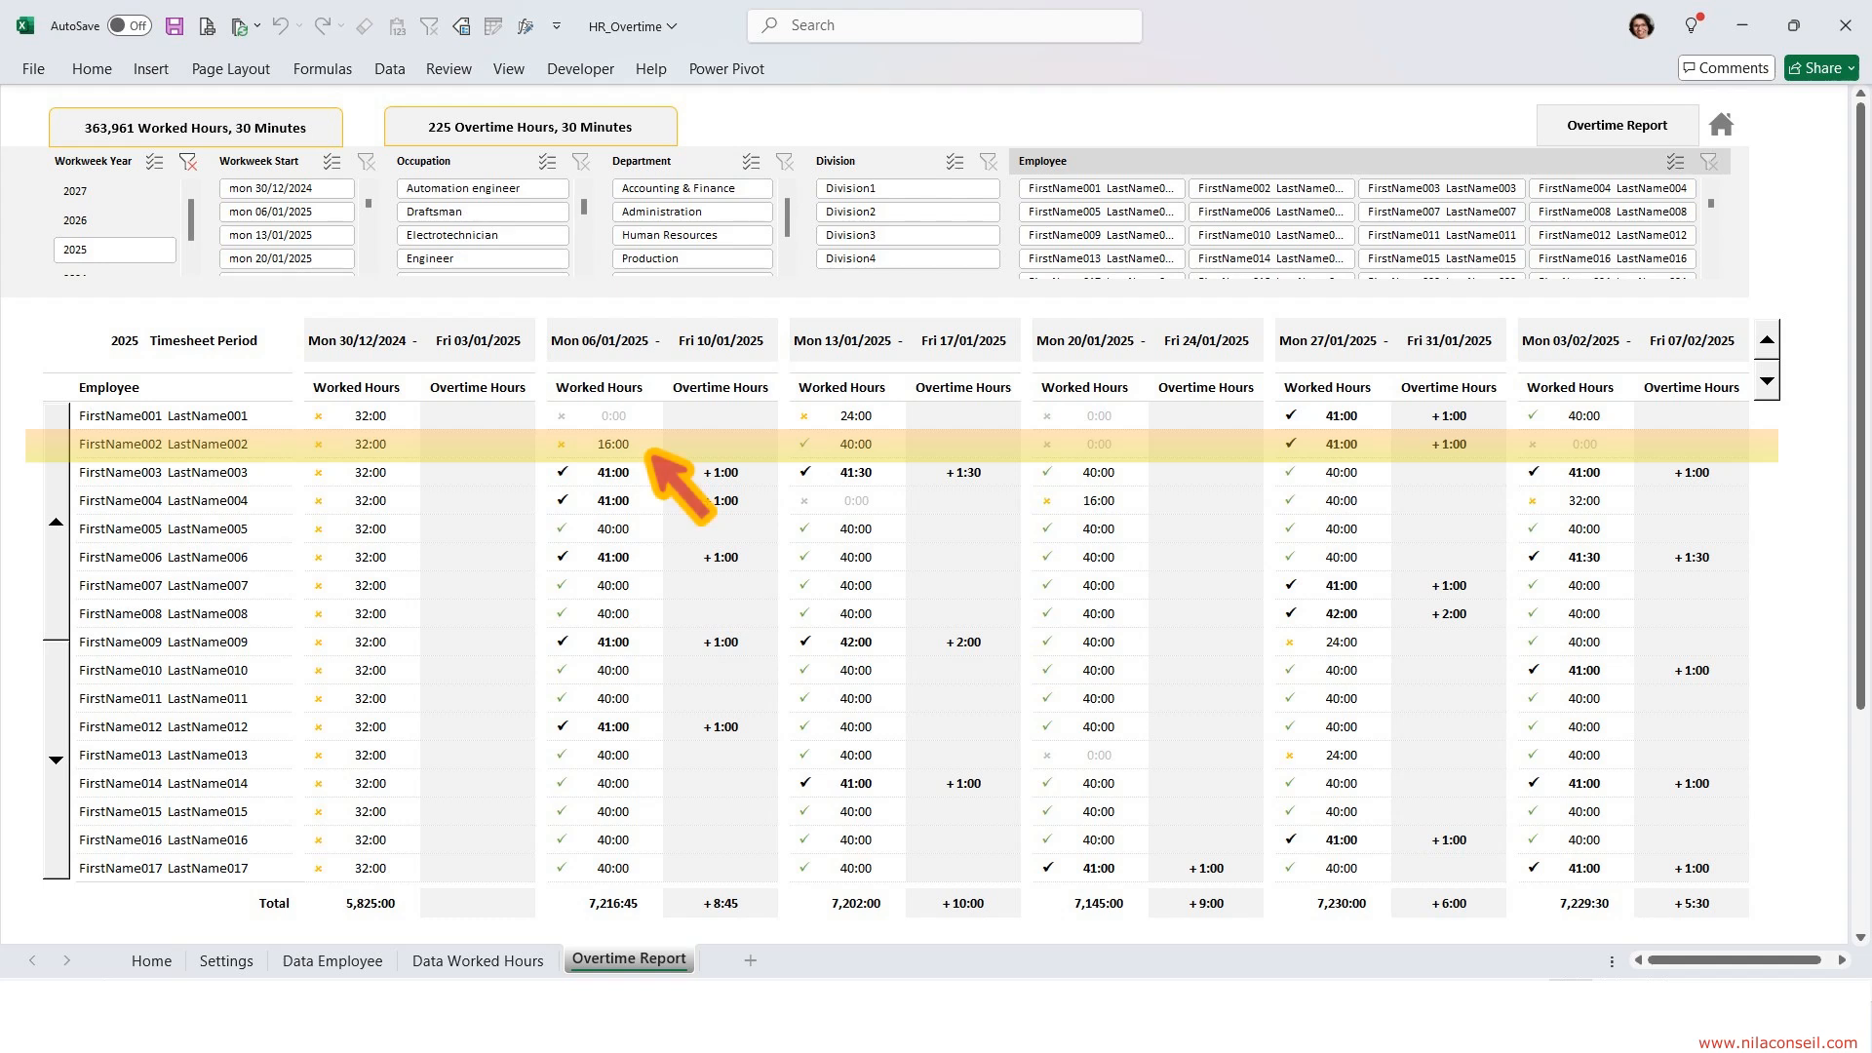
mouse_move(913, 478)
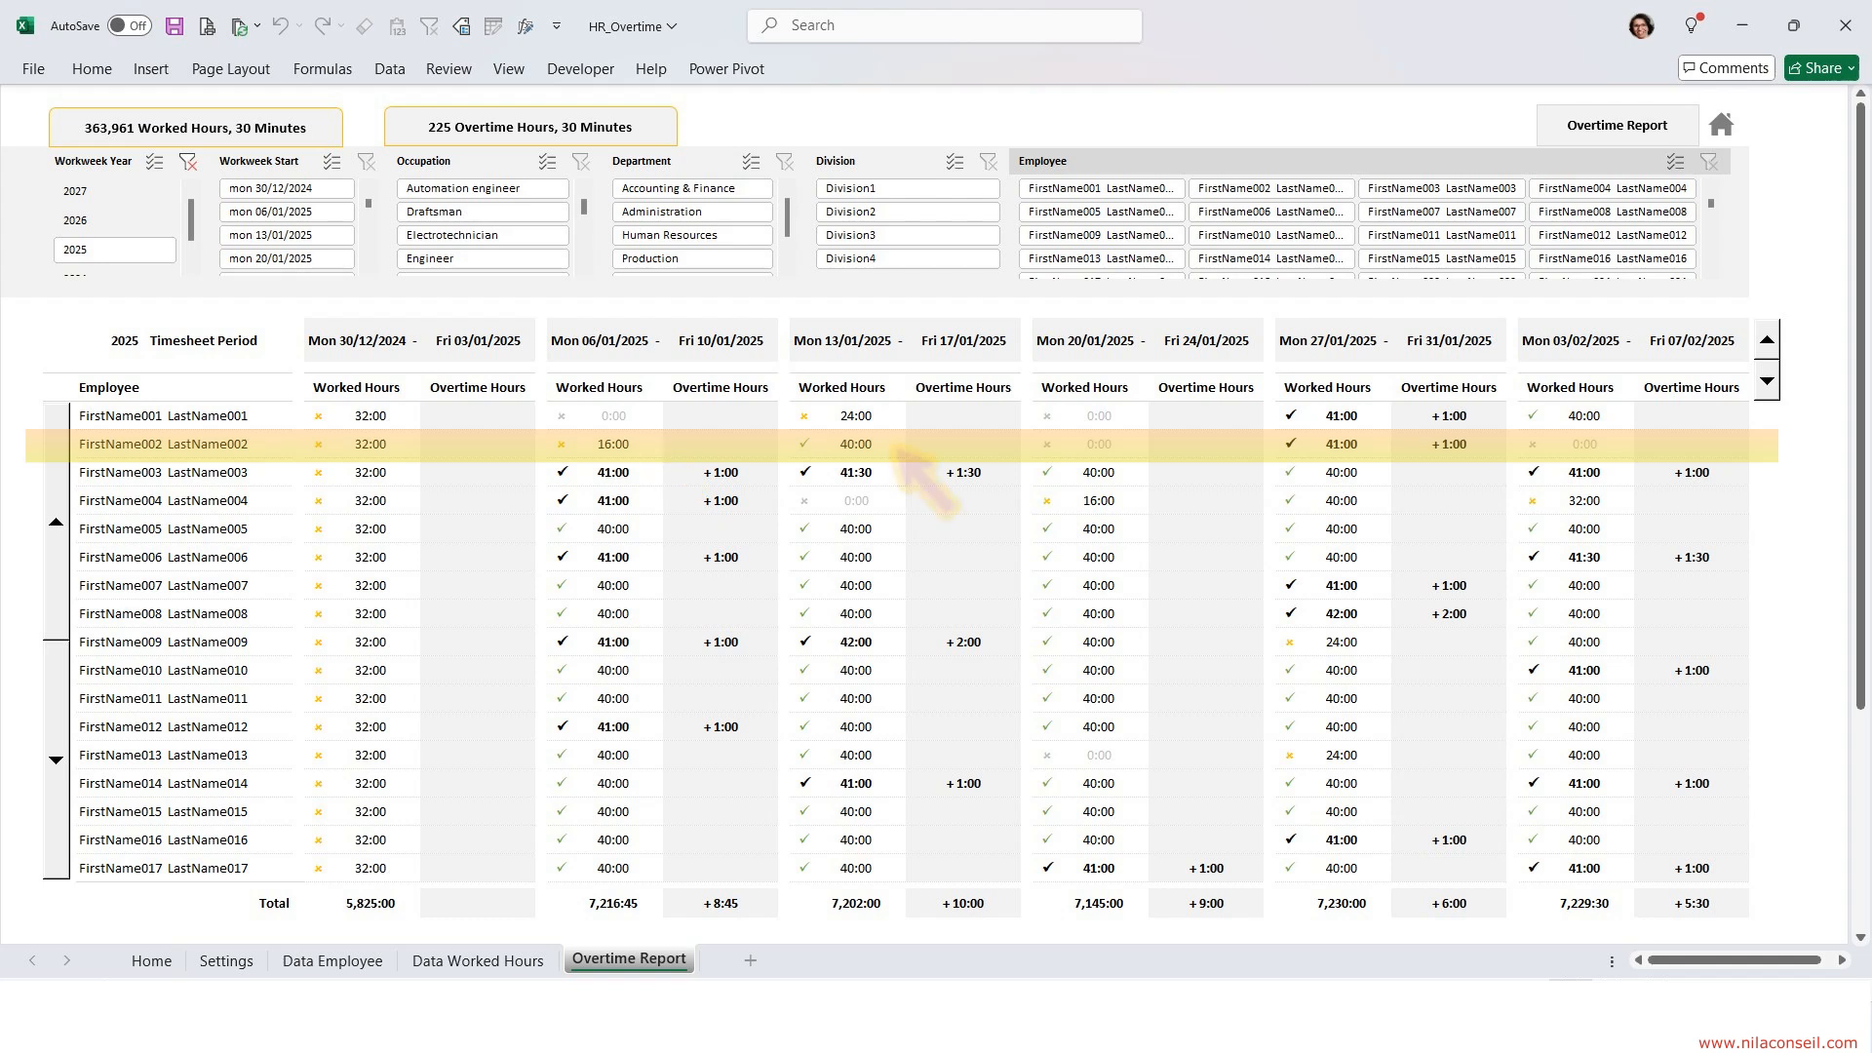
mouse_move(906, 477)
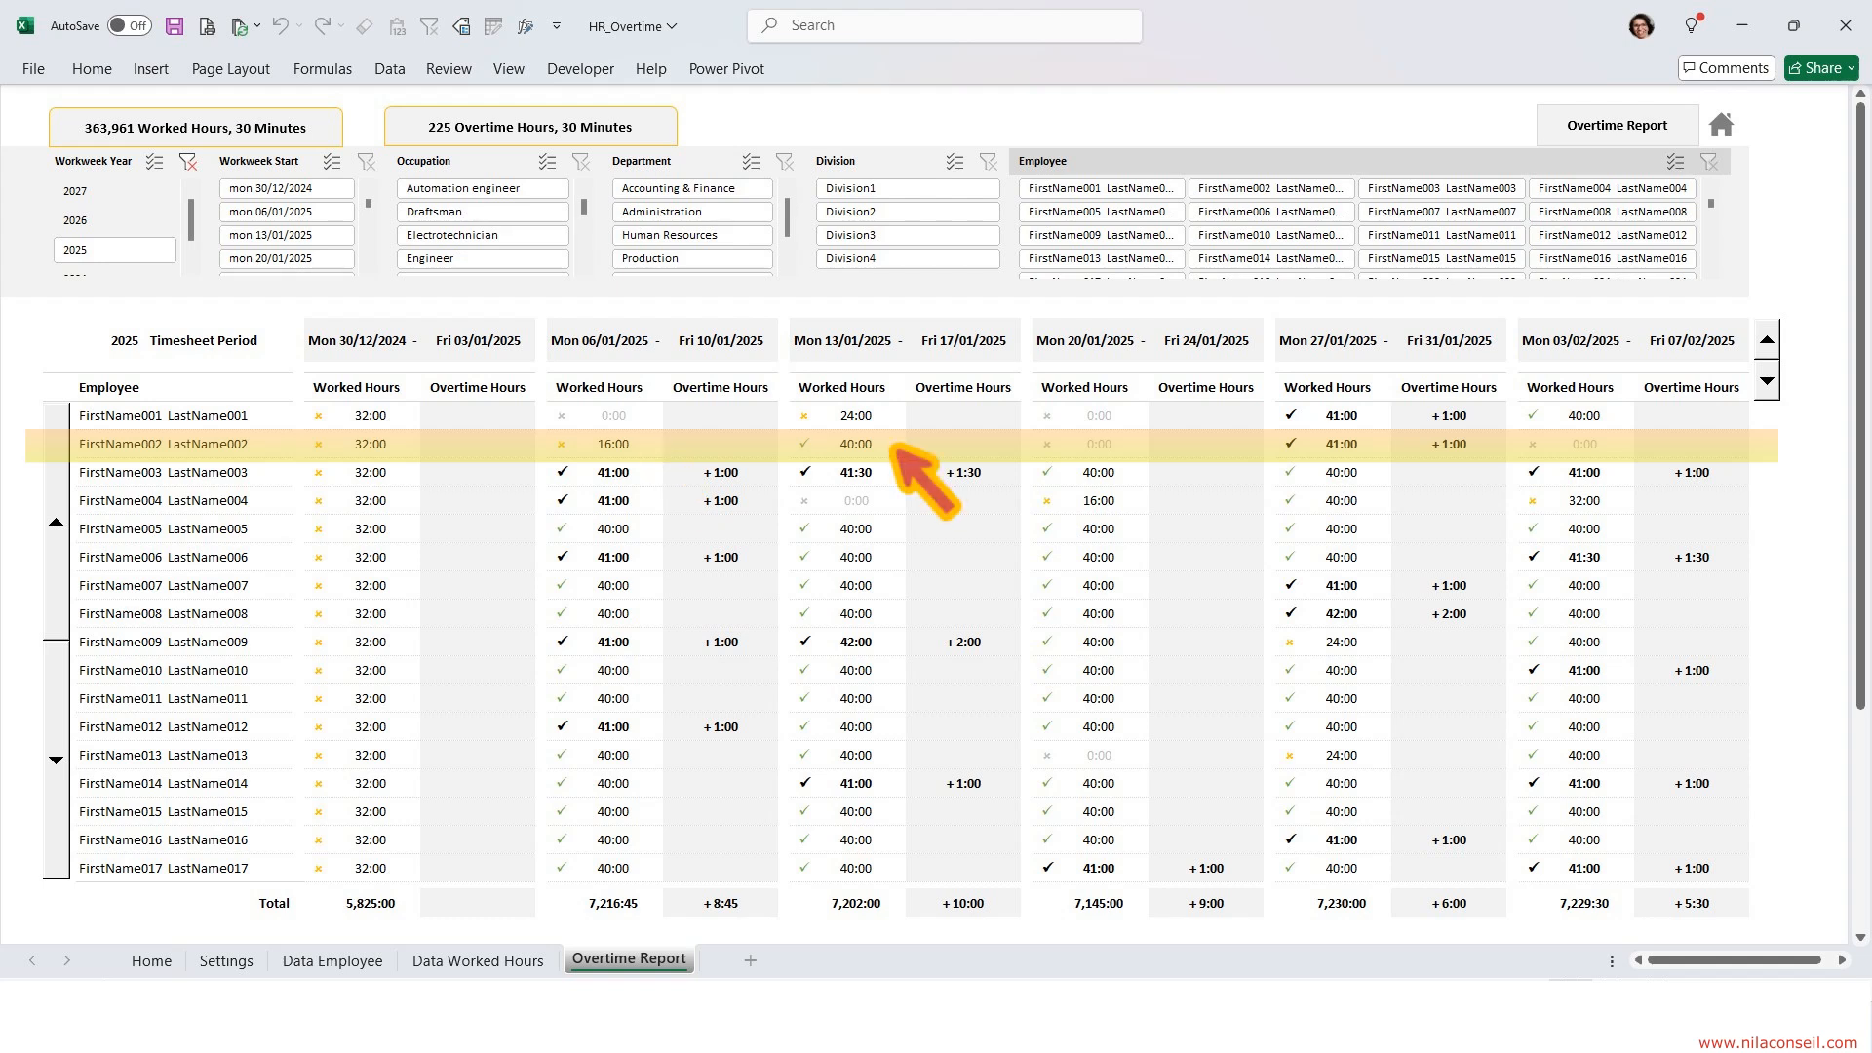
mouse_move(1164, 490)
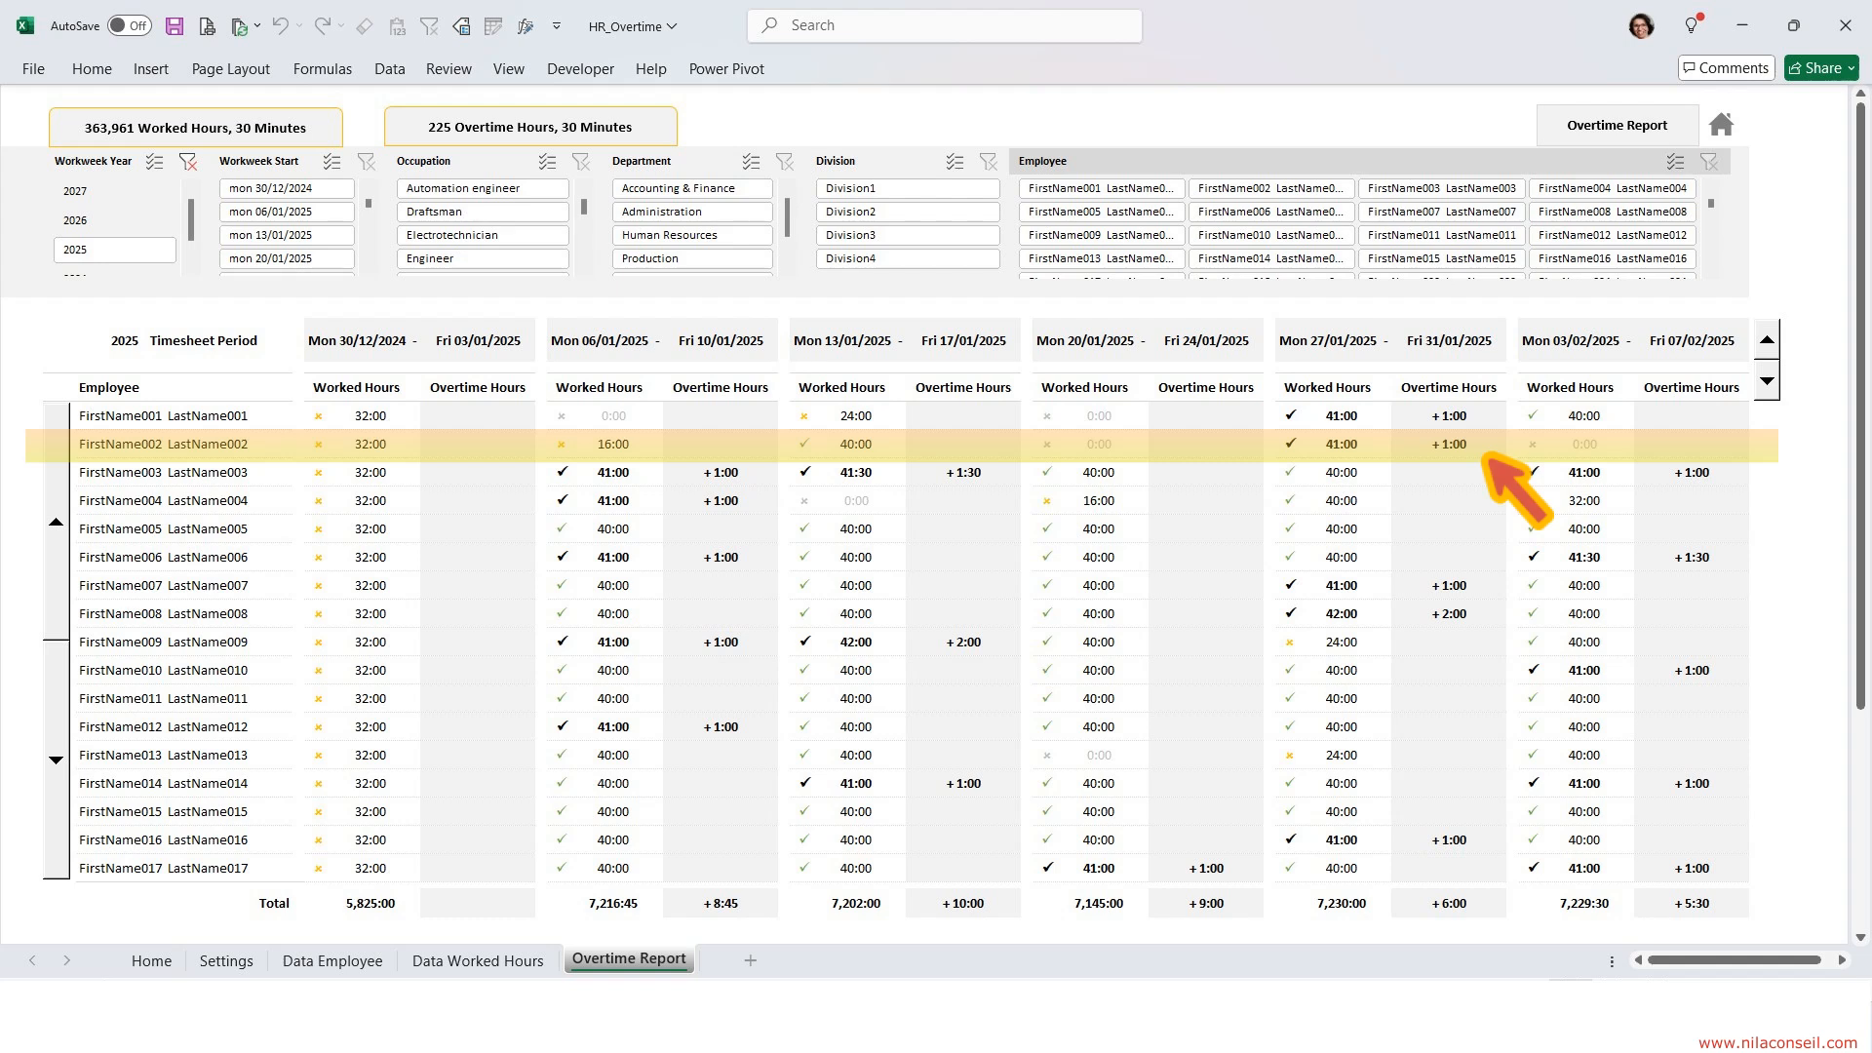
click(902, 339)
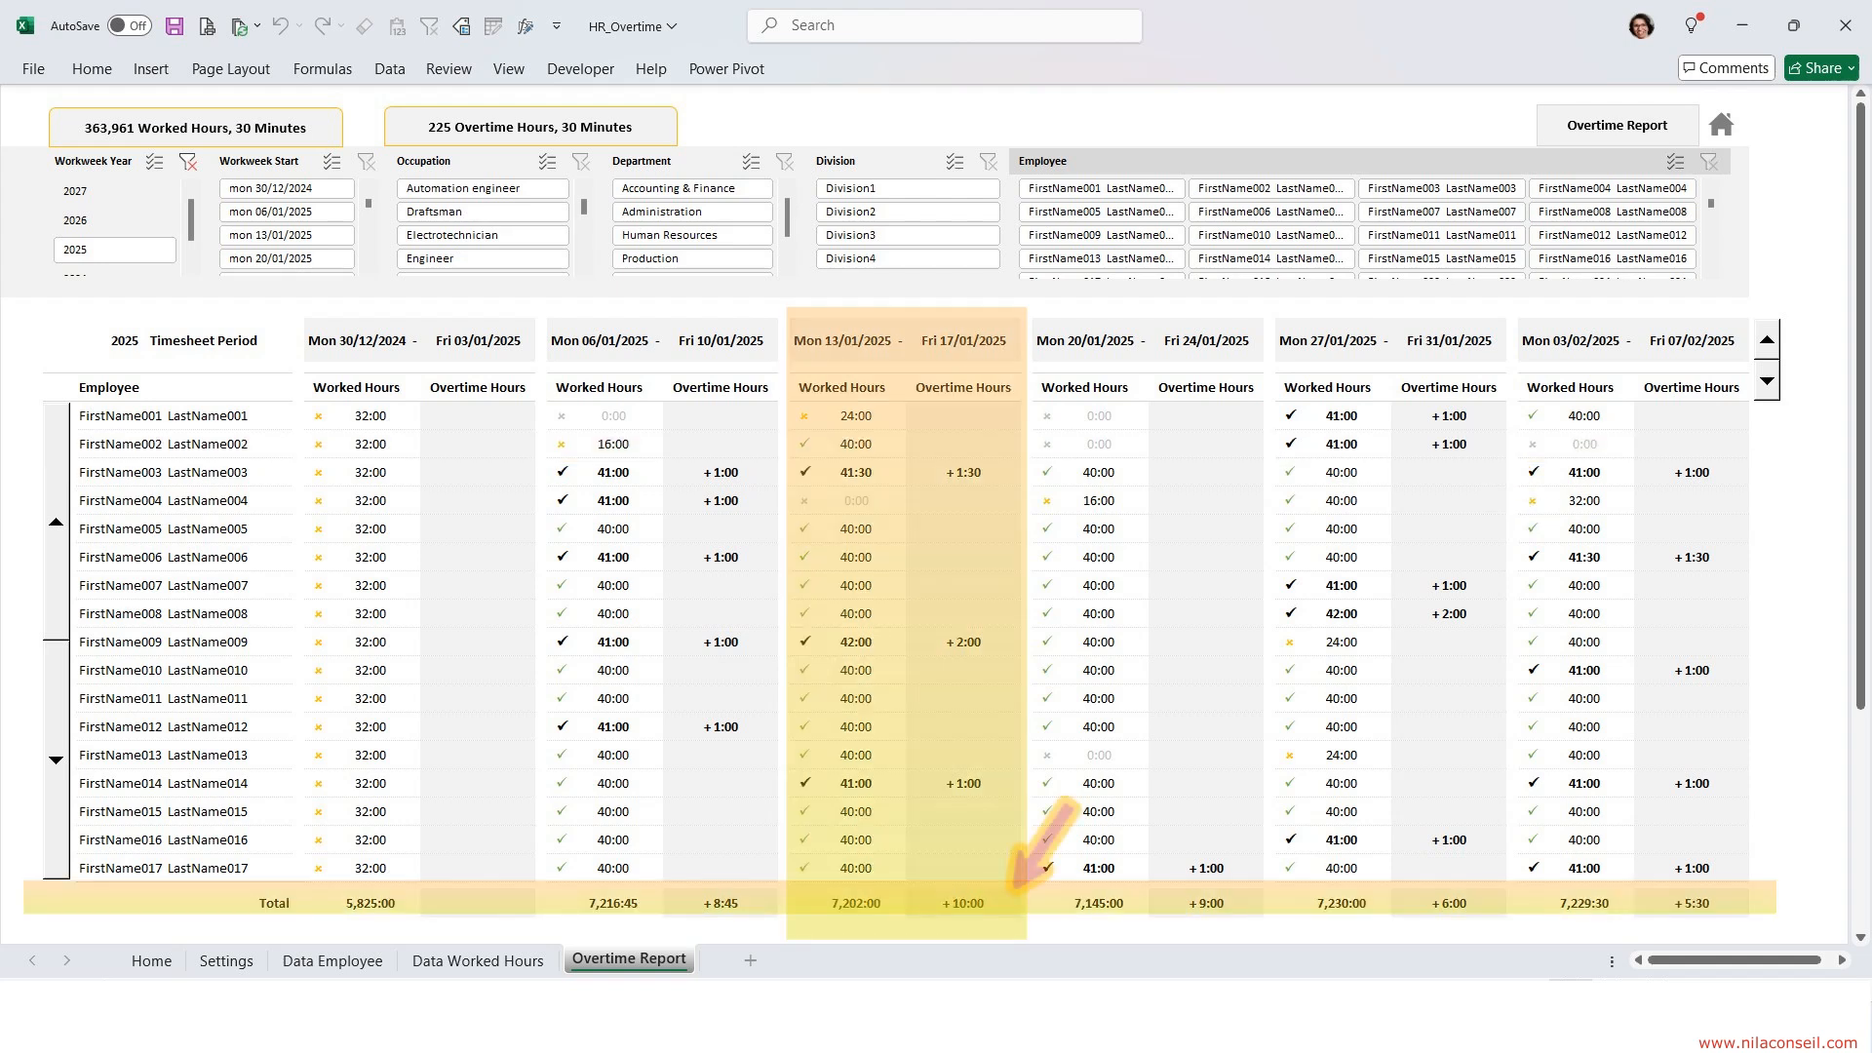